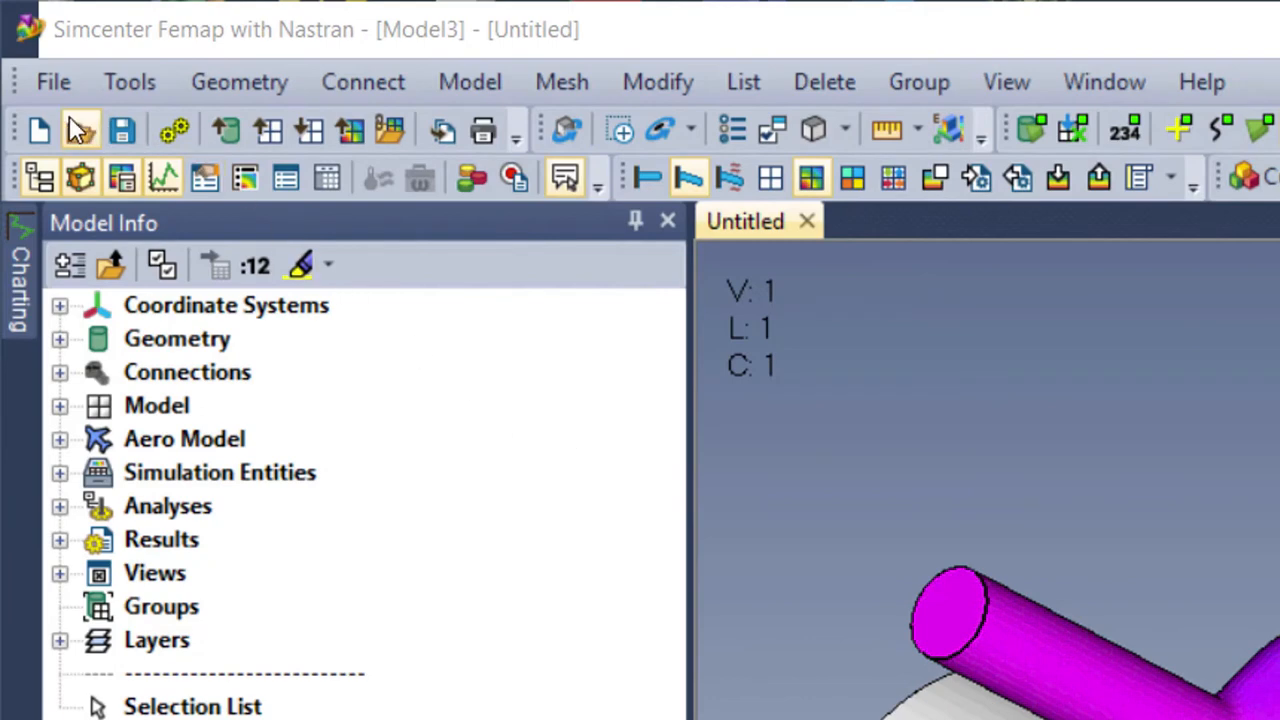
pyautogui.moveTo(568, 130)
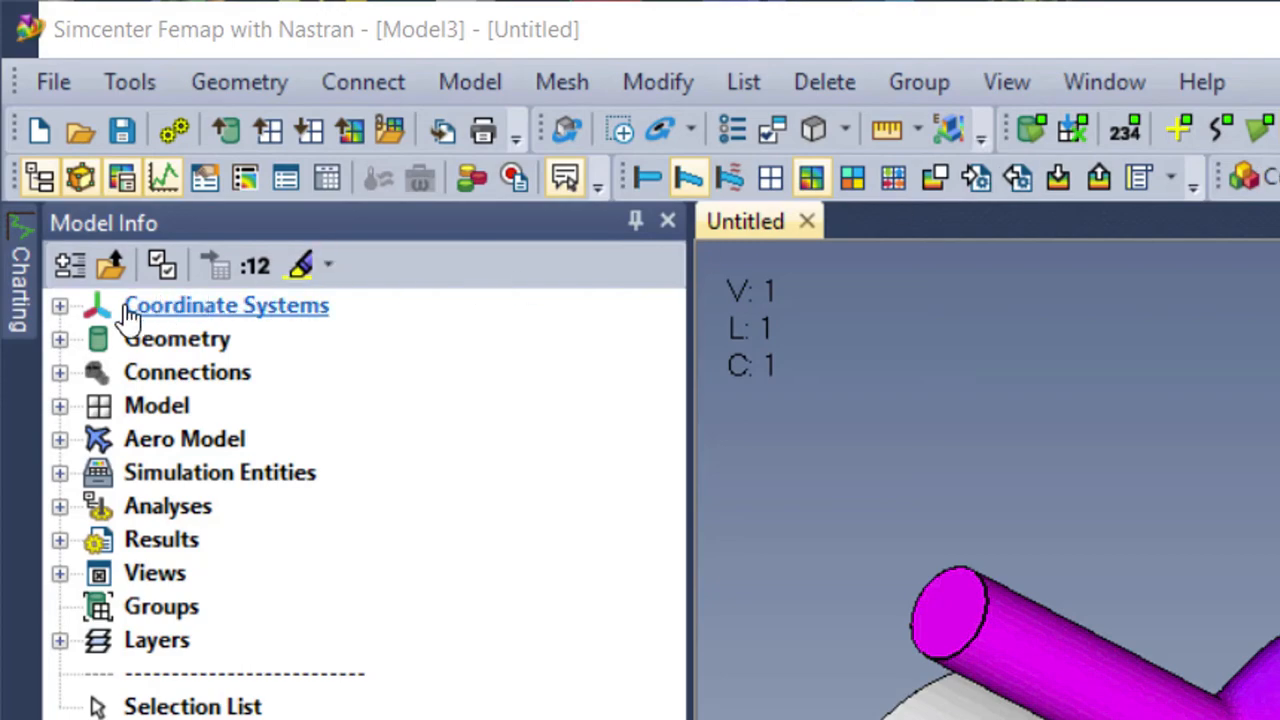
pyautogui.moveTo(136, 520)
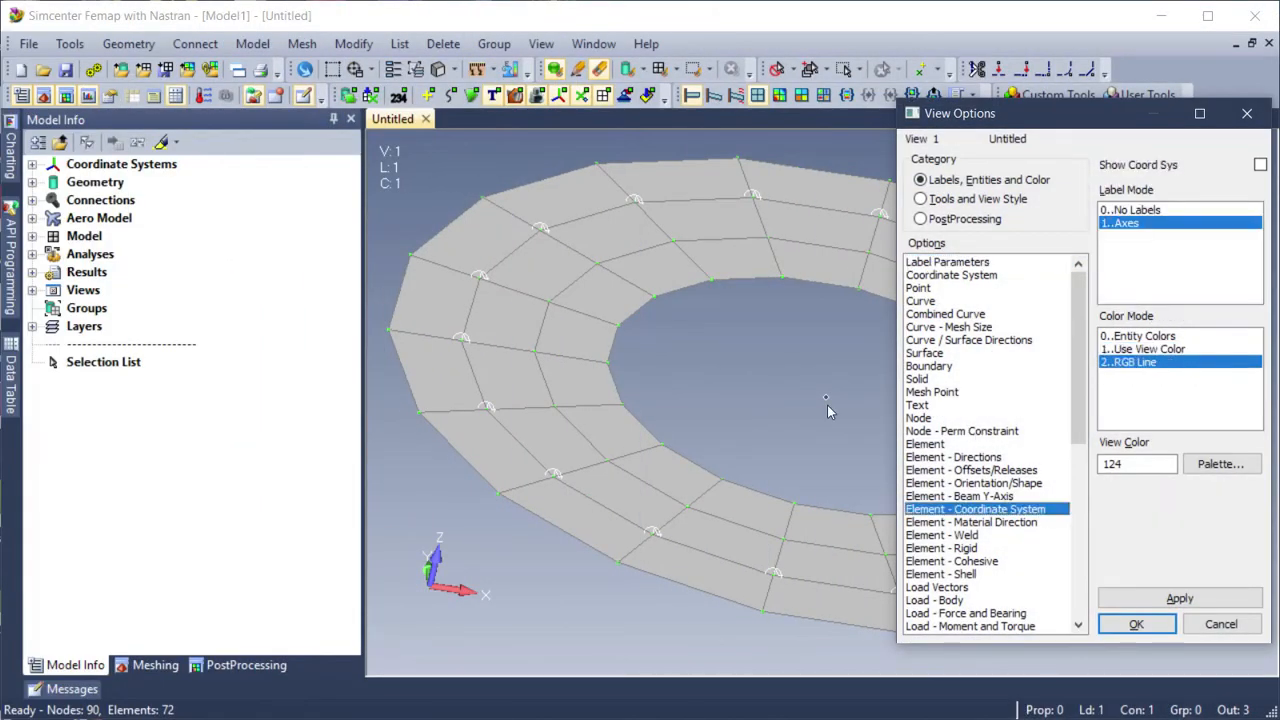
# Display element coordinate system triads on the ring mesh and bring up graphics preferences.
pyautogui.click(1260, 164)
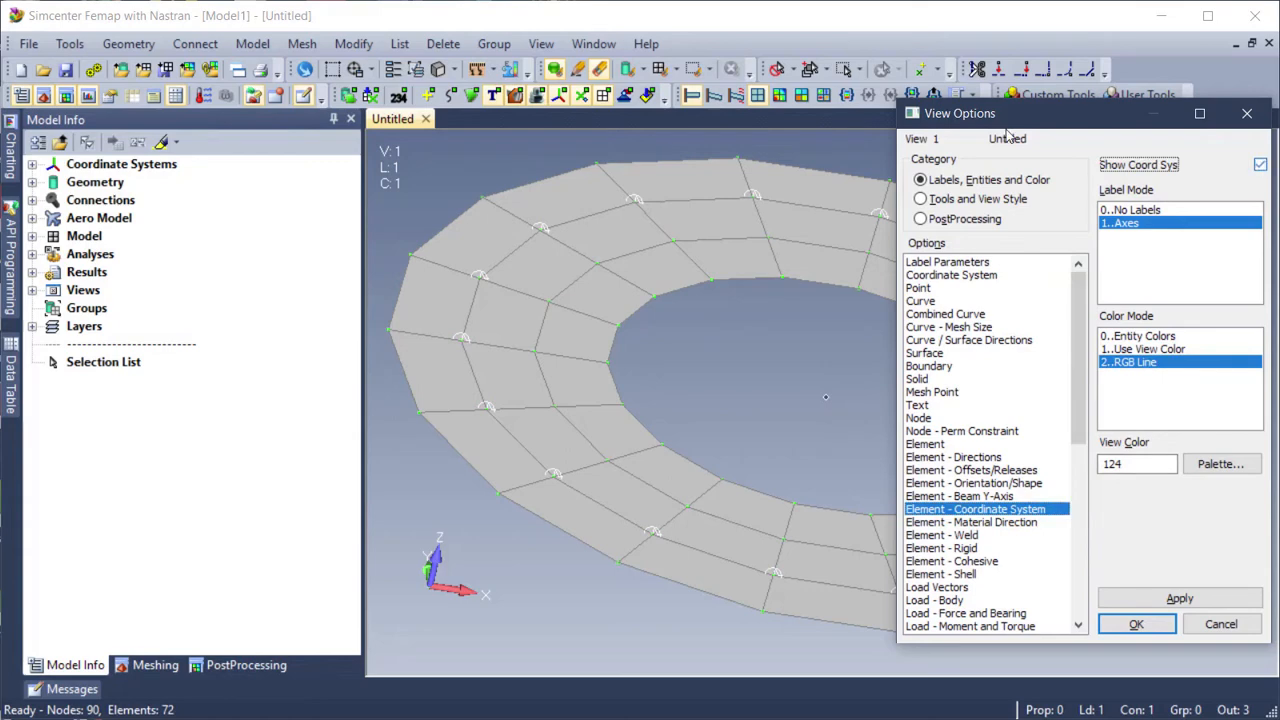
pyautogui.click(1136, 624)
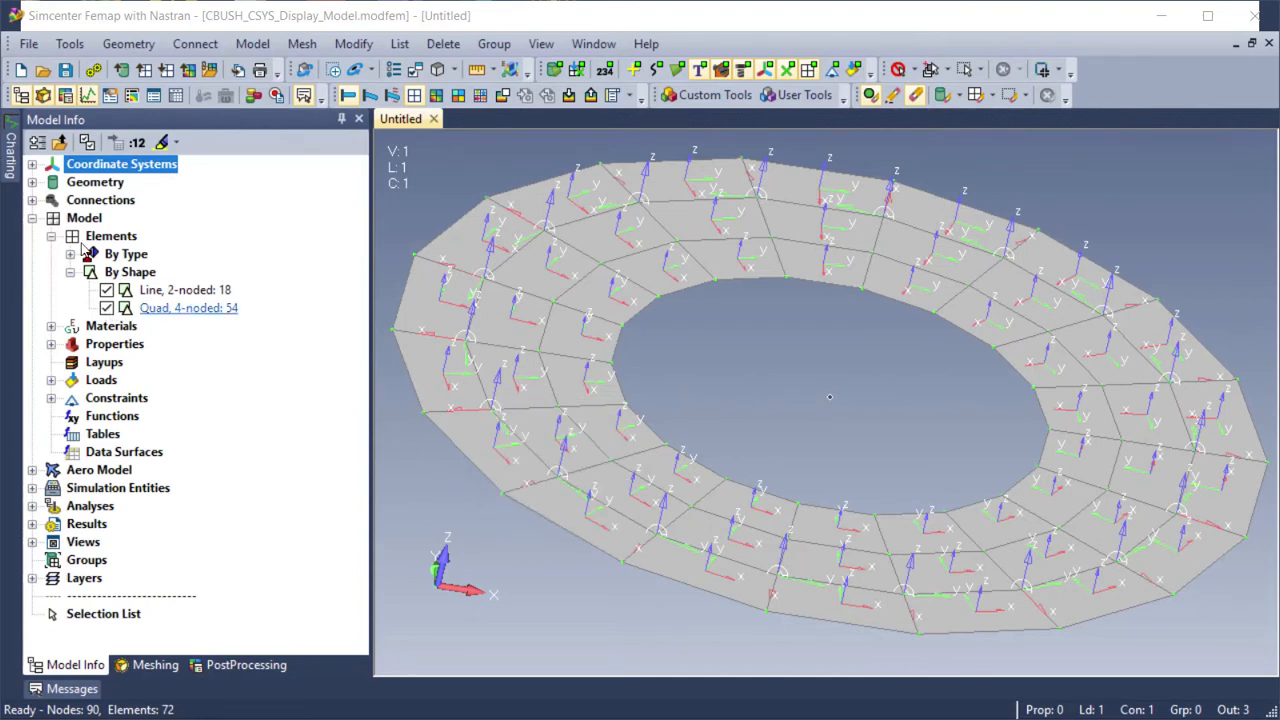
pyautogui.click(106, 308)
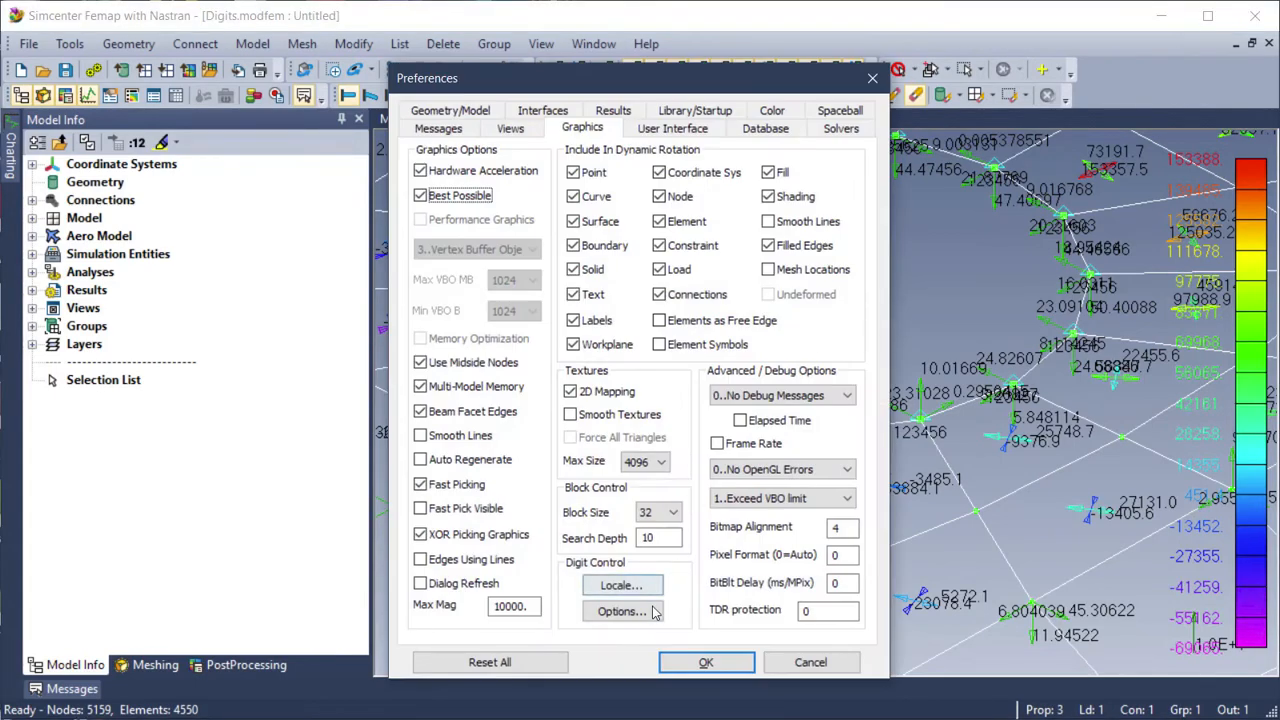
# Reach the digit control options for the stress-contour model's view settings.
pyautogui.click(620, 612)
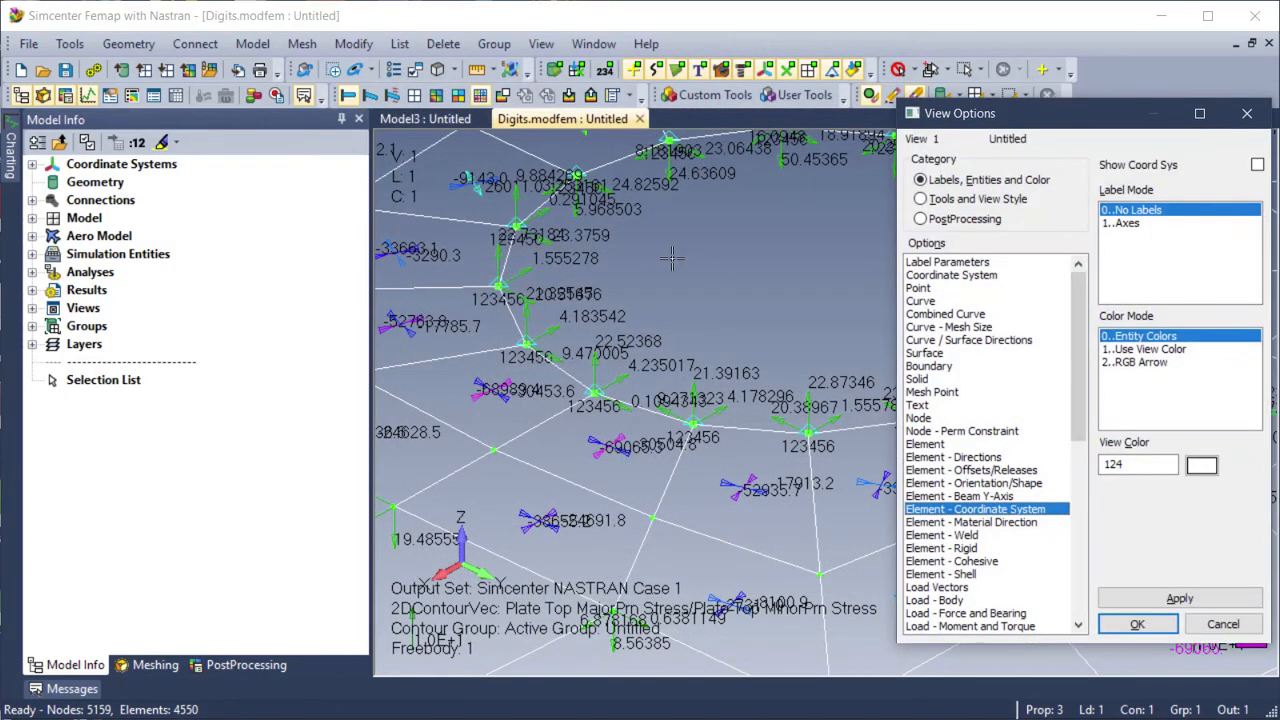
# Set the Contour/Criteria Legend digits under PostProcessing to the Exponent method.
pyautogui.click(920, 218)
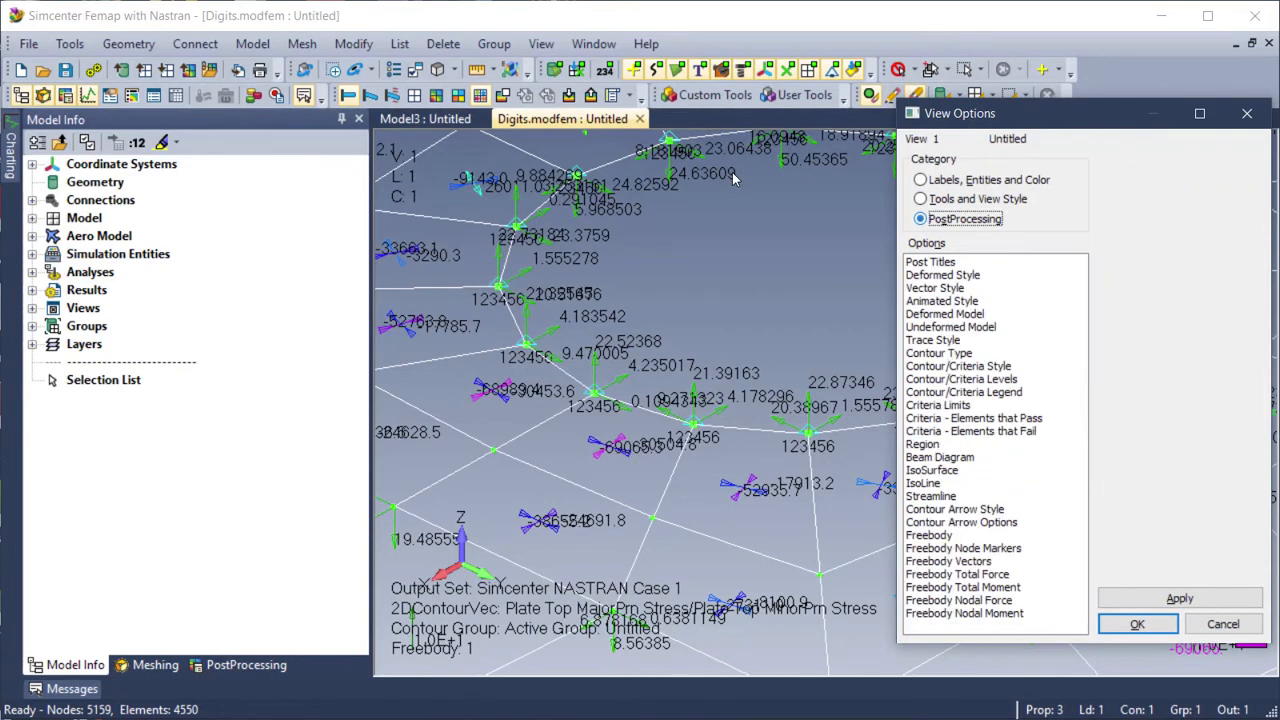
pyautogui.click(964, 390)
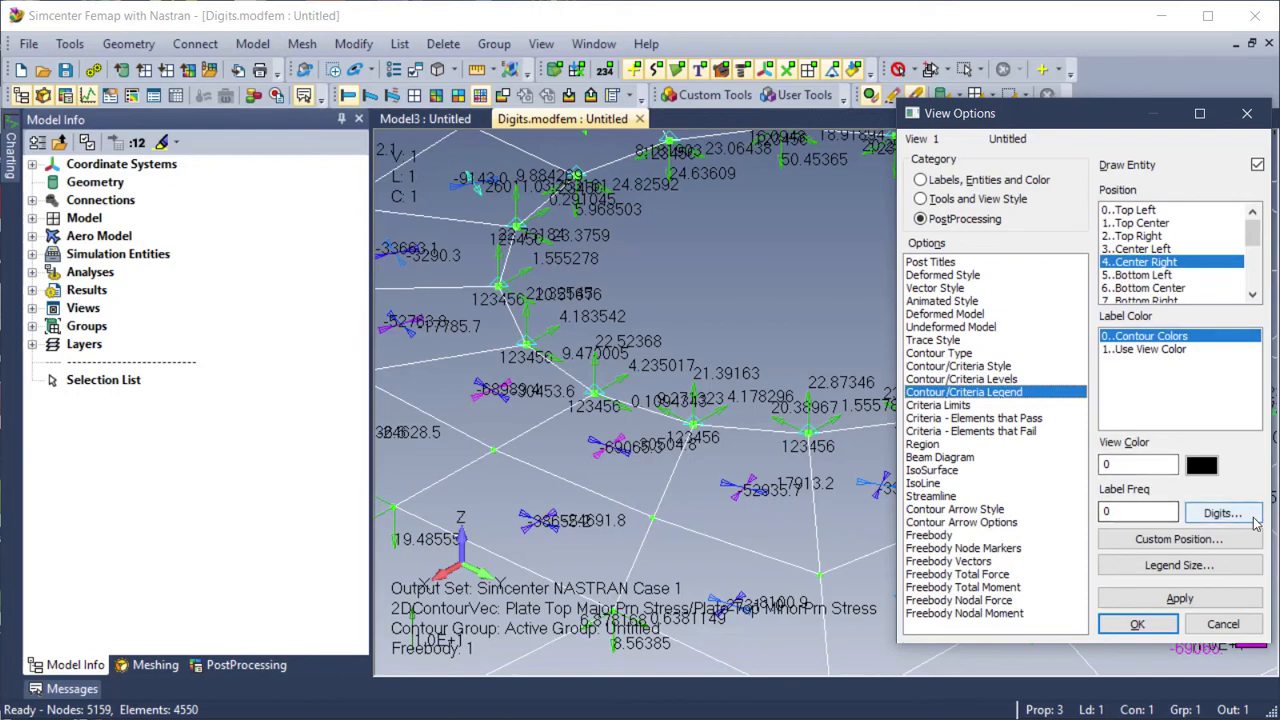
pyautogui.click(1222, 512)
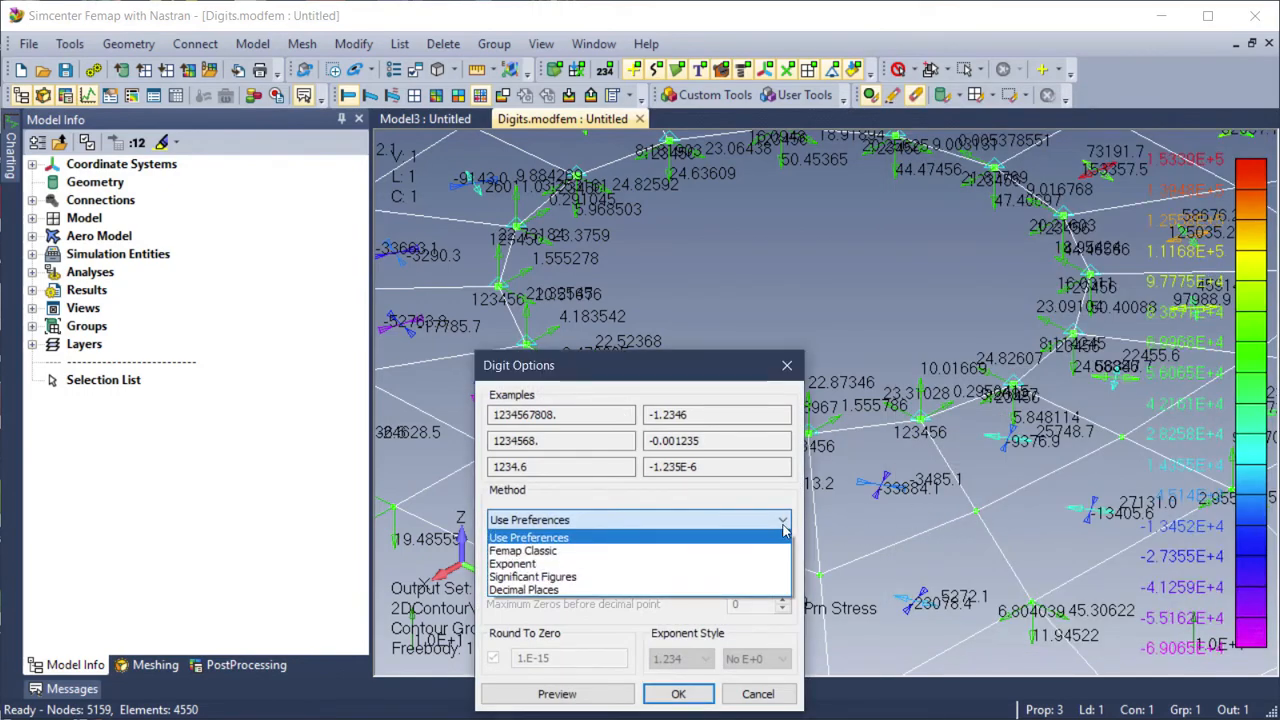
pyautogui.click(512, 564)
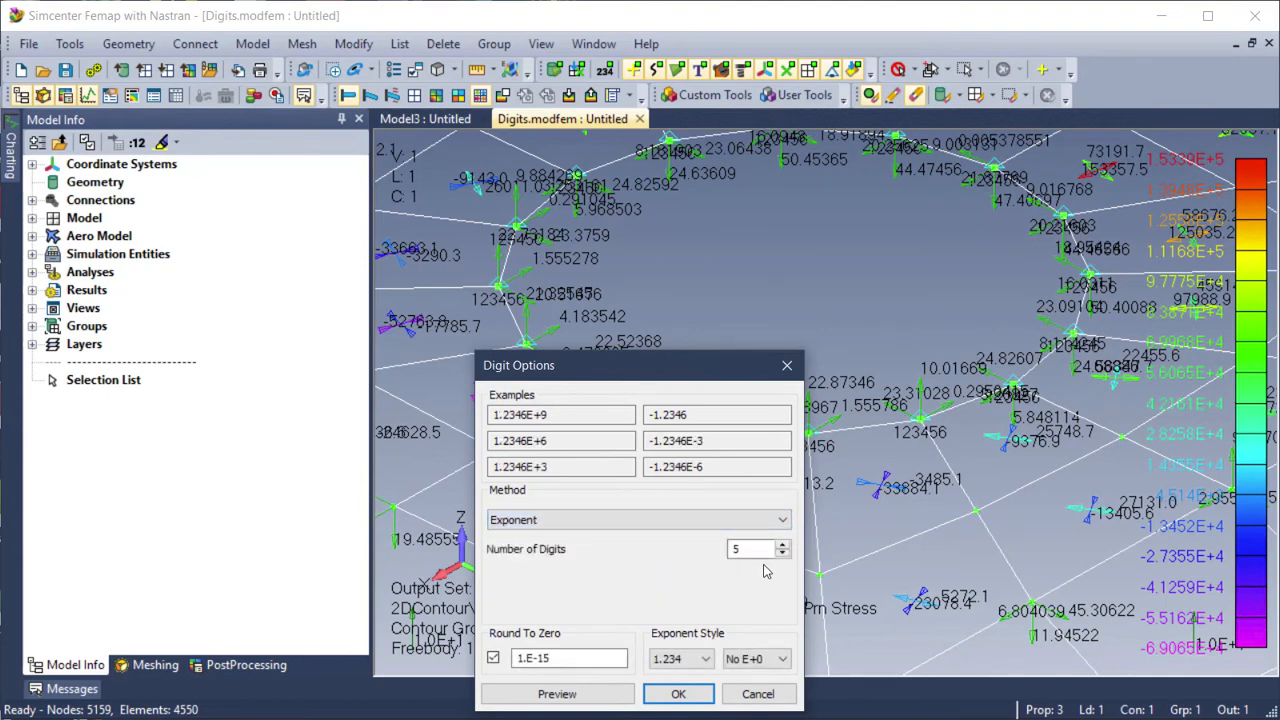